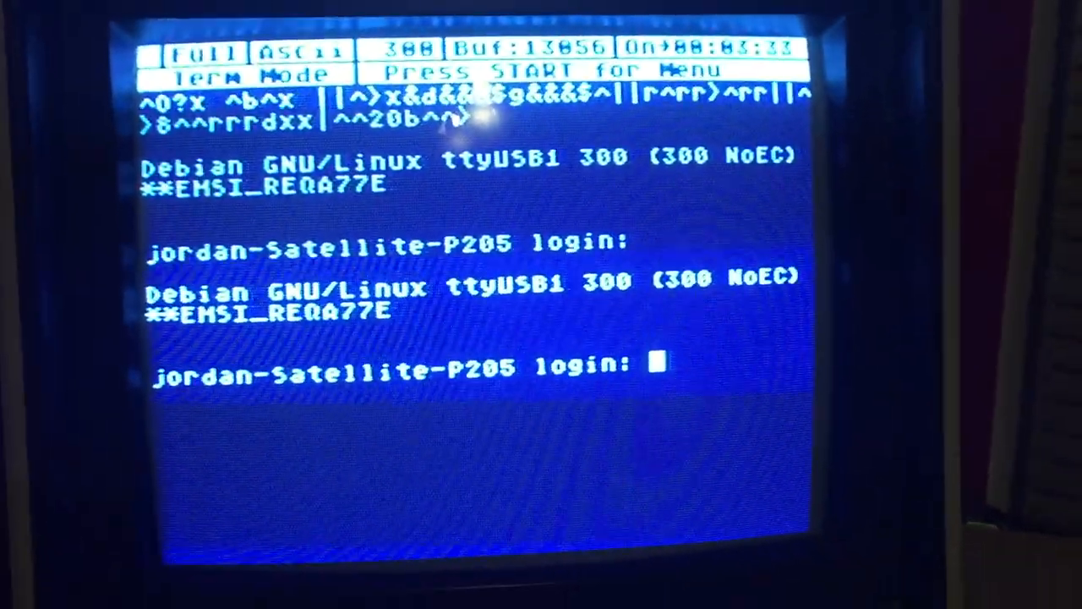
Enter the username 'JORDA' at the login prompt to begin the Linux login
{"action": "type", "text": "JORDAN"}
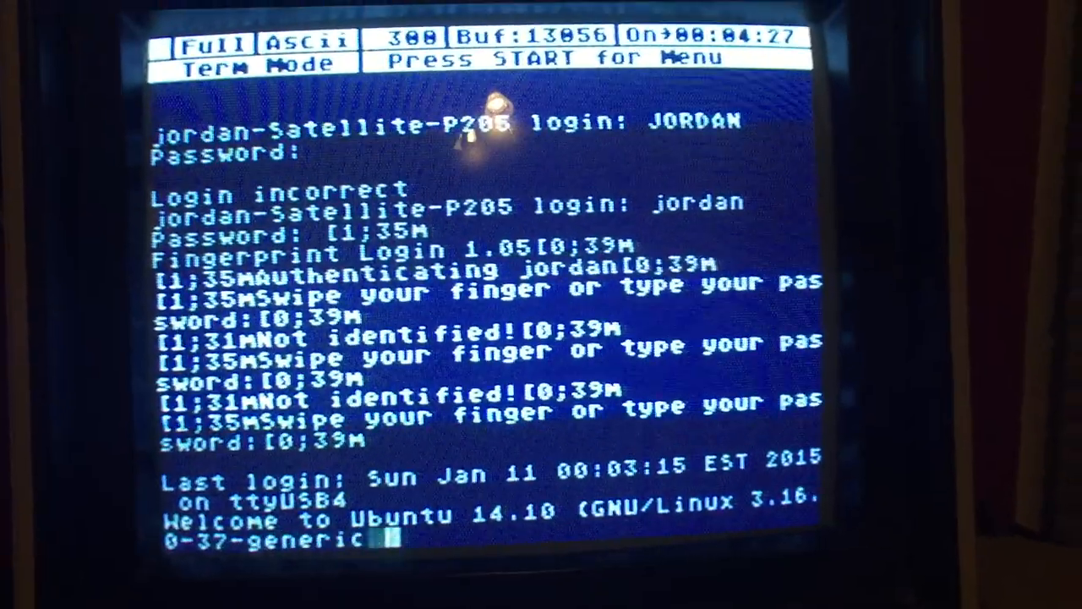
{"action": "scroll", "scroll_direction": "down", "scroll_amount": 3}
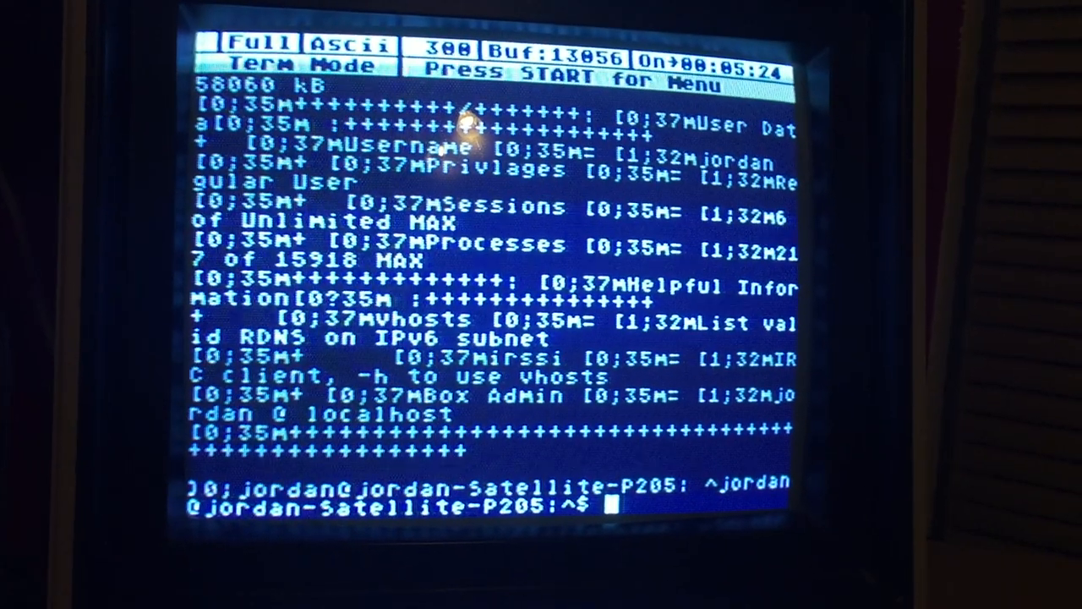
Run 'who' at the shell prompt to show the logged-in sessions
{"action": "type", "text": "who"}
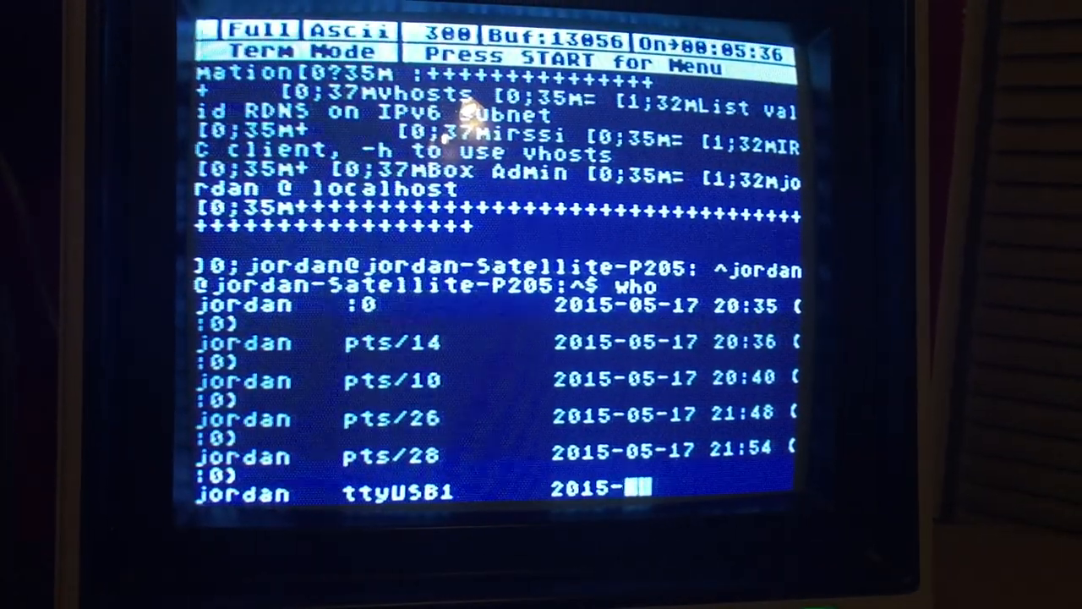
{"action": "key", "text": "Return"}
{"action": "type", "text": "yyzbbs"}
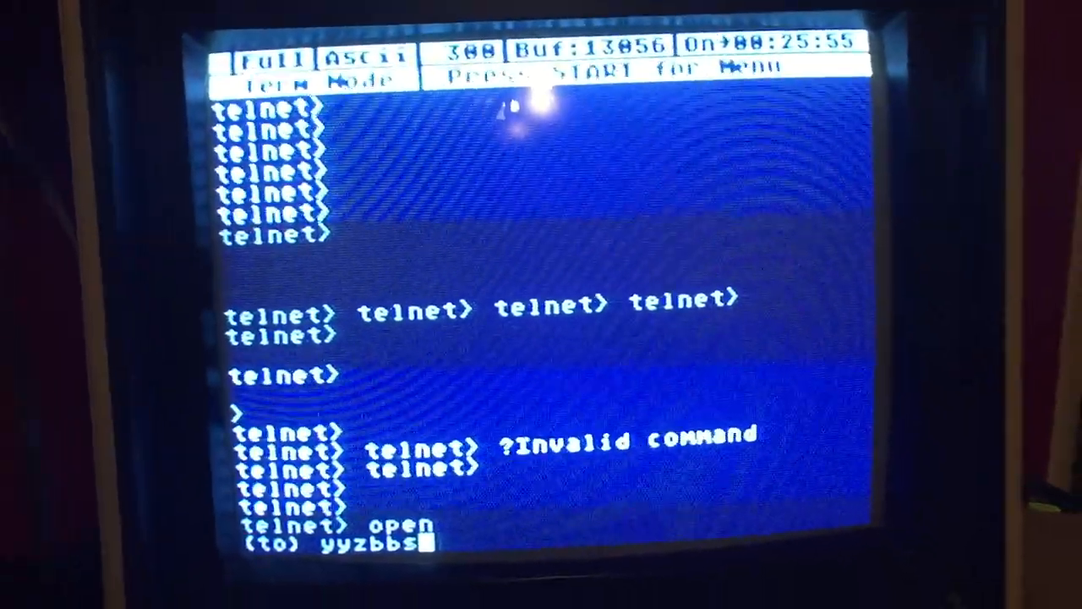
Complete the telnet host name as yyzbbs.no-ip.org and connect to the BBS
{"action": "type", "text": ".no-iP"}
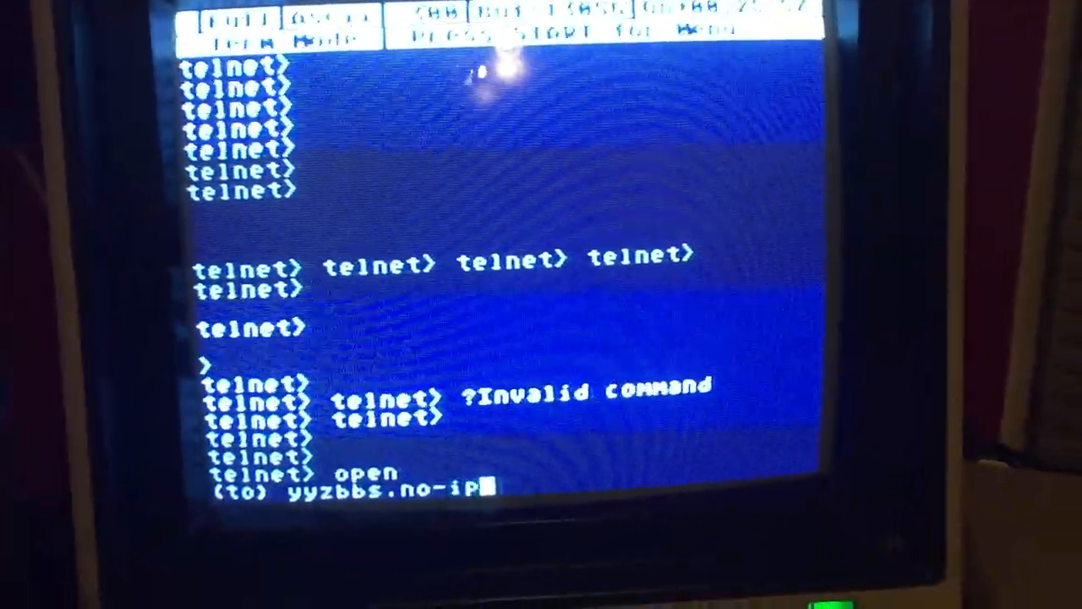
{"action": "type", "text": ".org"}
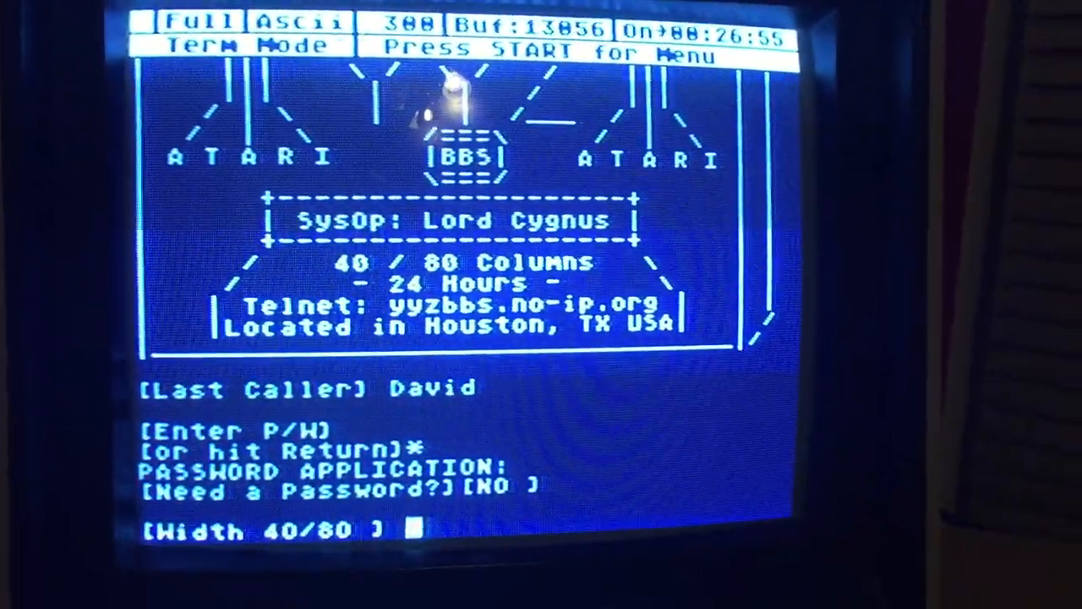
Answer the BBS Width 40/80 prompt with 4 for 40 columns
{"action": "type", "text": "4"}
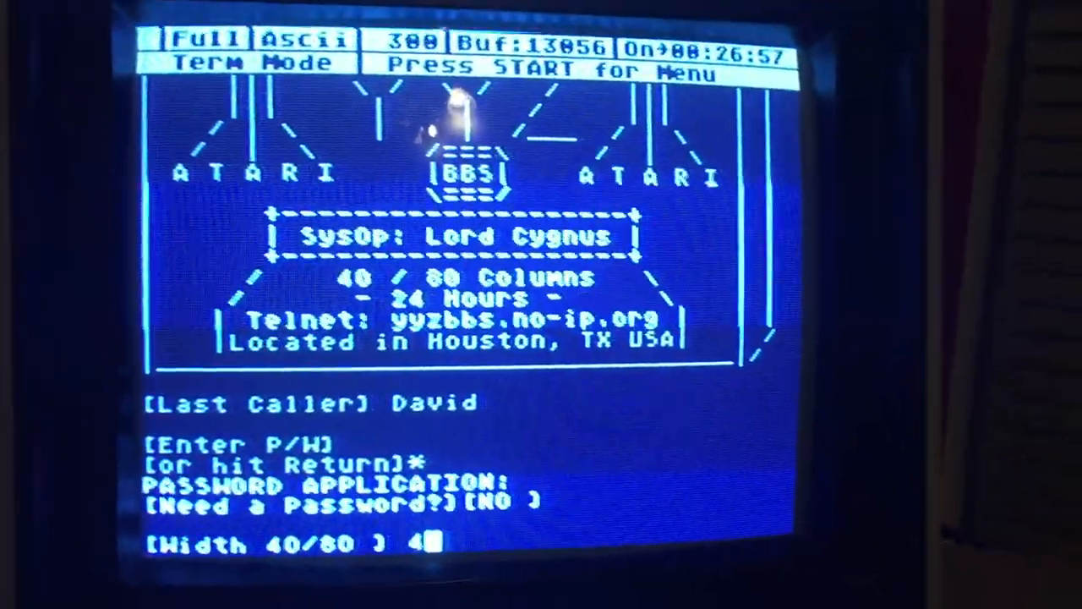